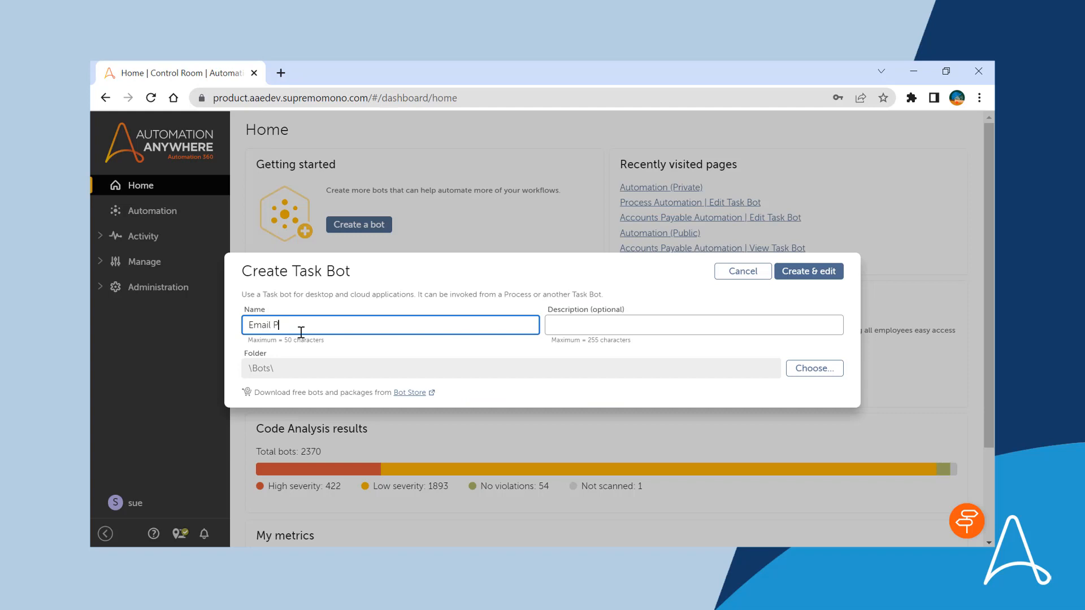
Enter the description 'Automate my emails' and create the Email Processing bot for editing.
type("Automate my emails")
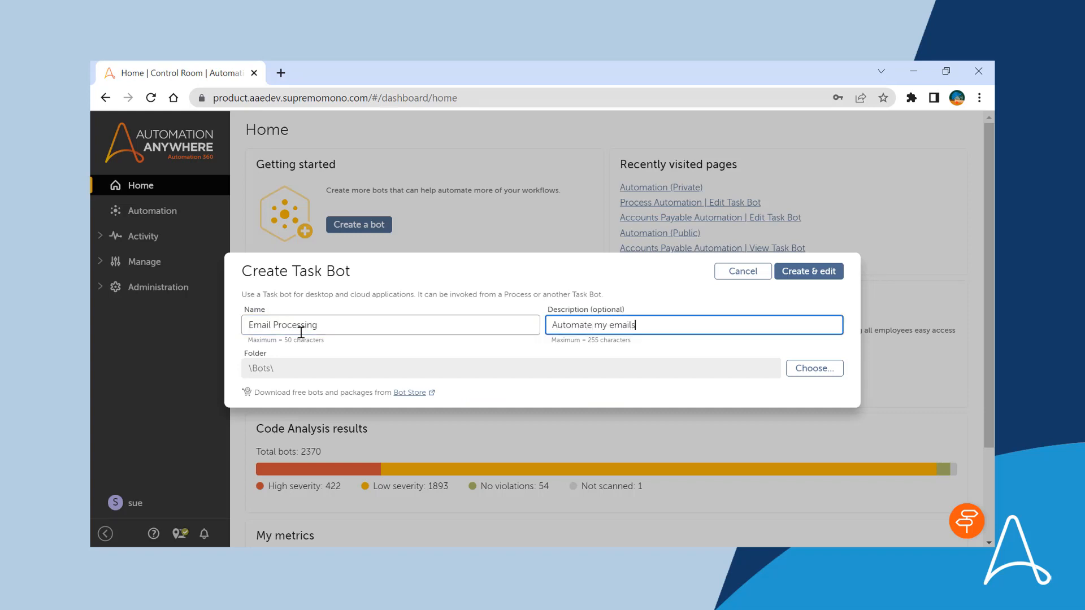
left_click(809, 271)
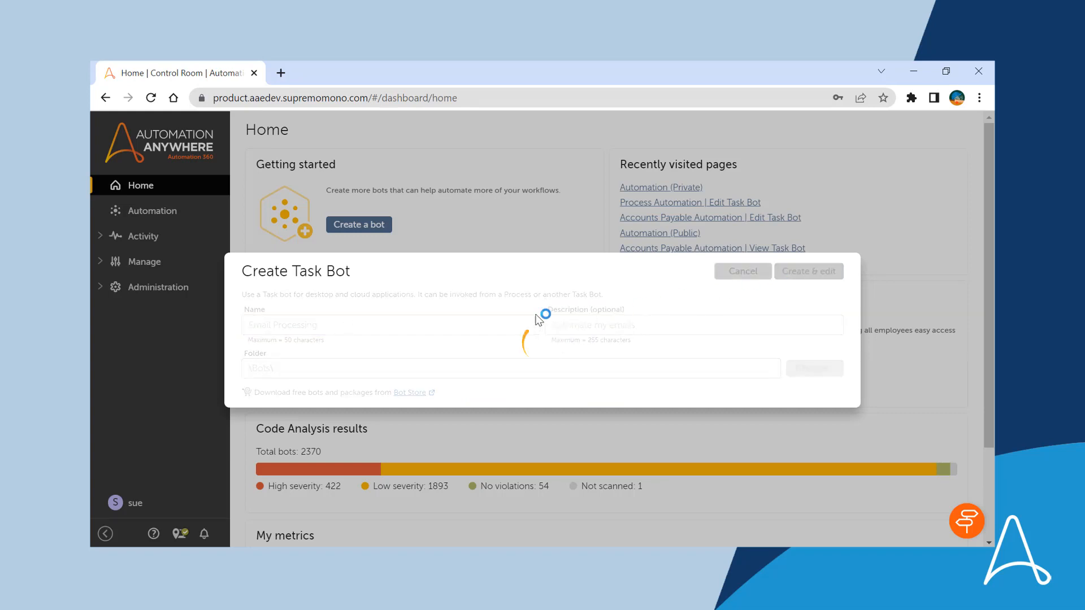
Expand the Email and other action packages to add Connect and Open actions to the flow.
left_click(809, 271)
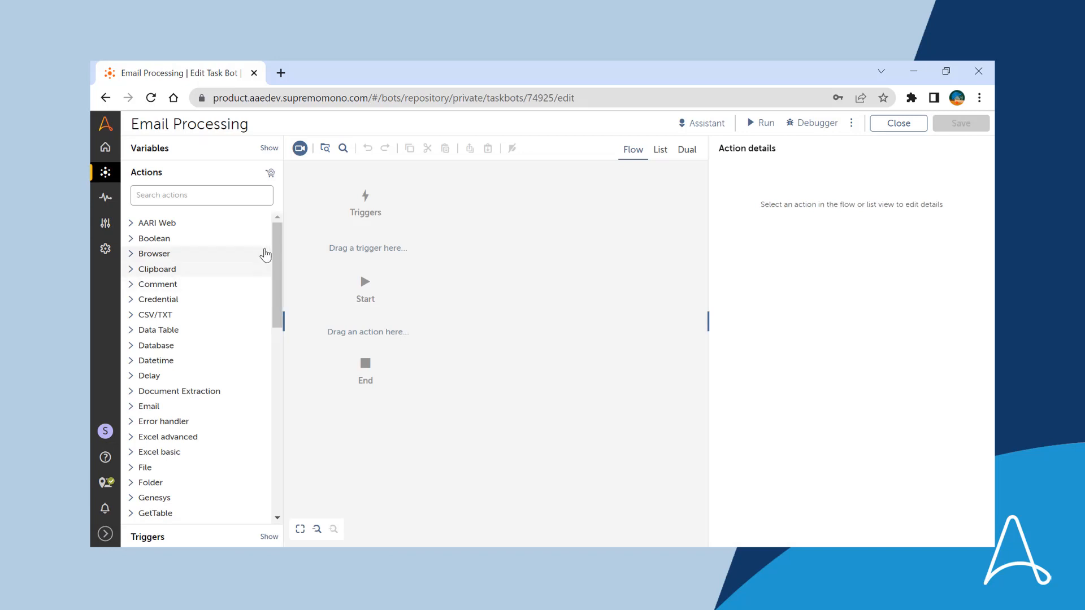
scroll("down", 3)
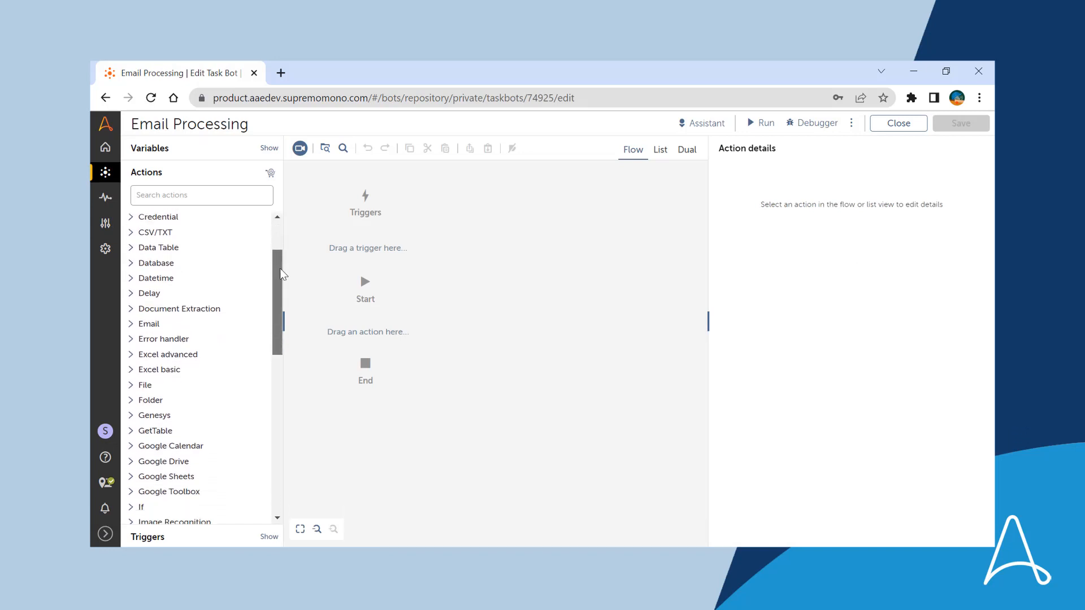
left_click(131, 323)
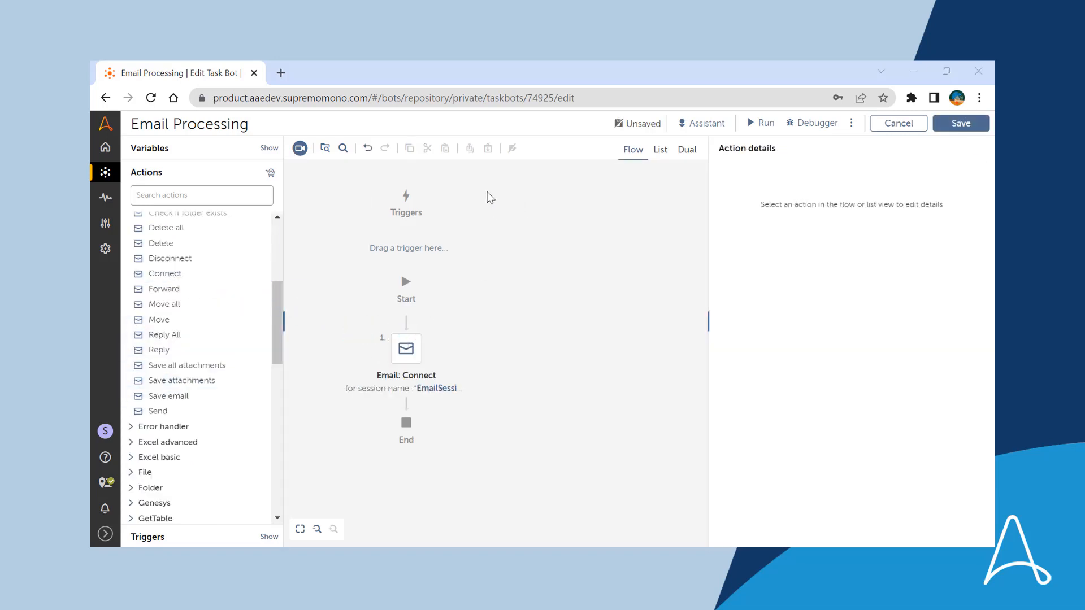
scroll("down", 3)
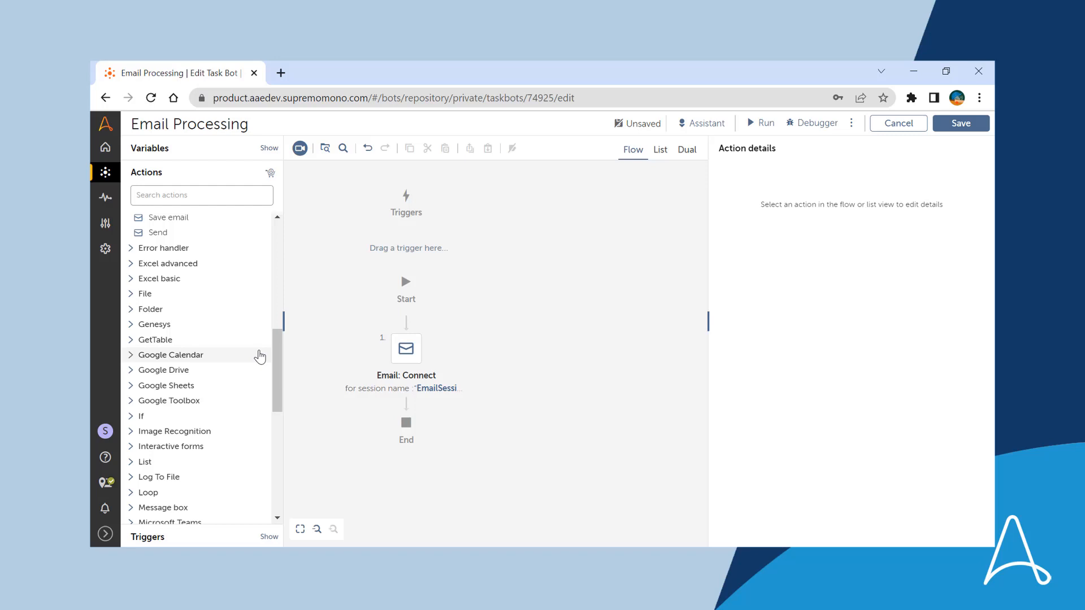
left_click(150, 309)
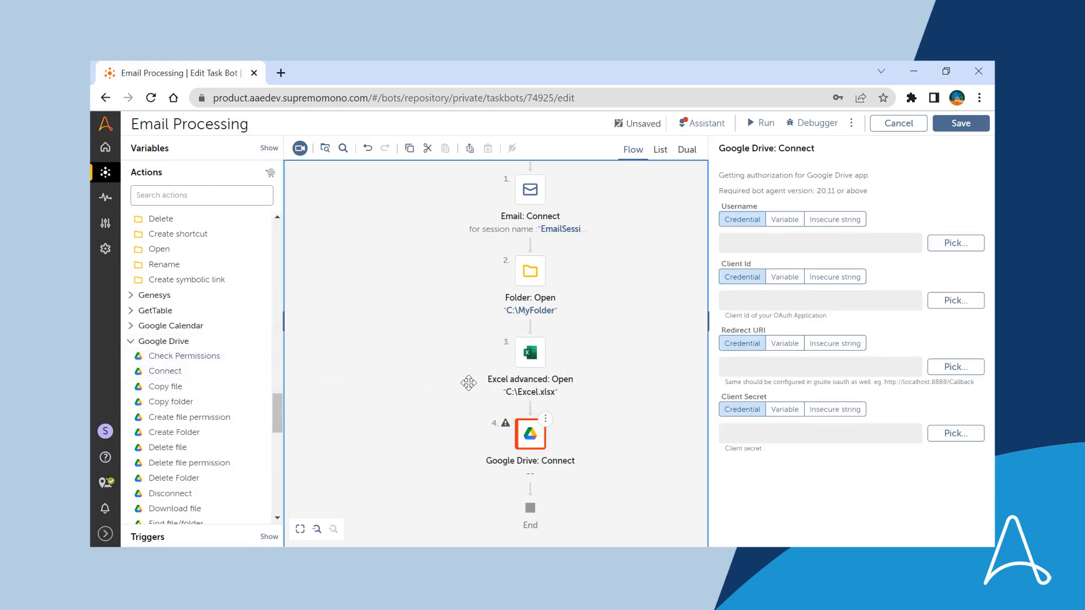
Switch to List view, select the Excel advanced: Open step, then show Dual view.
left_click(660, 149)
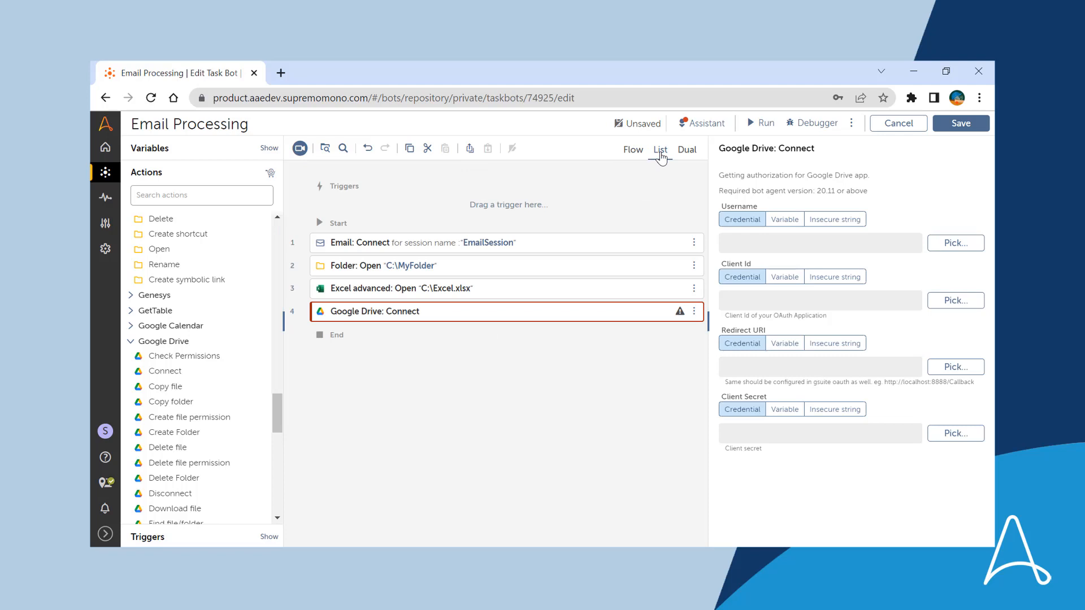
left_click(402, 242)
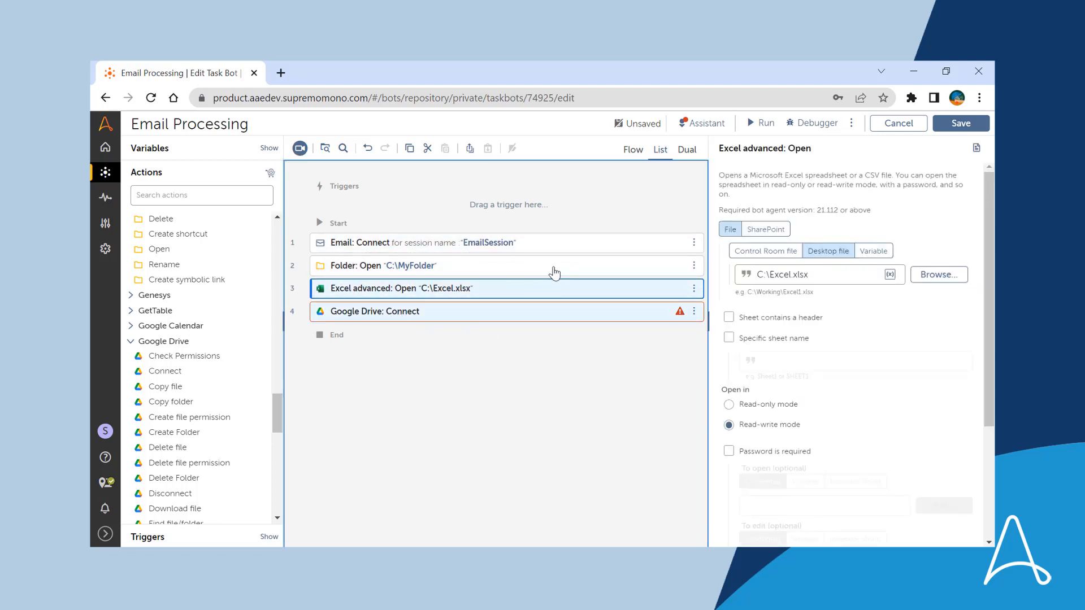
left_click(686, 149)
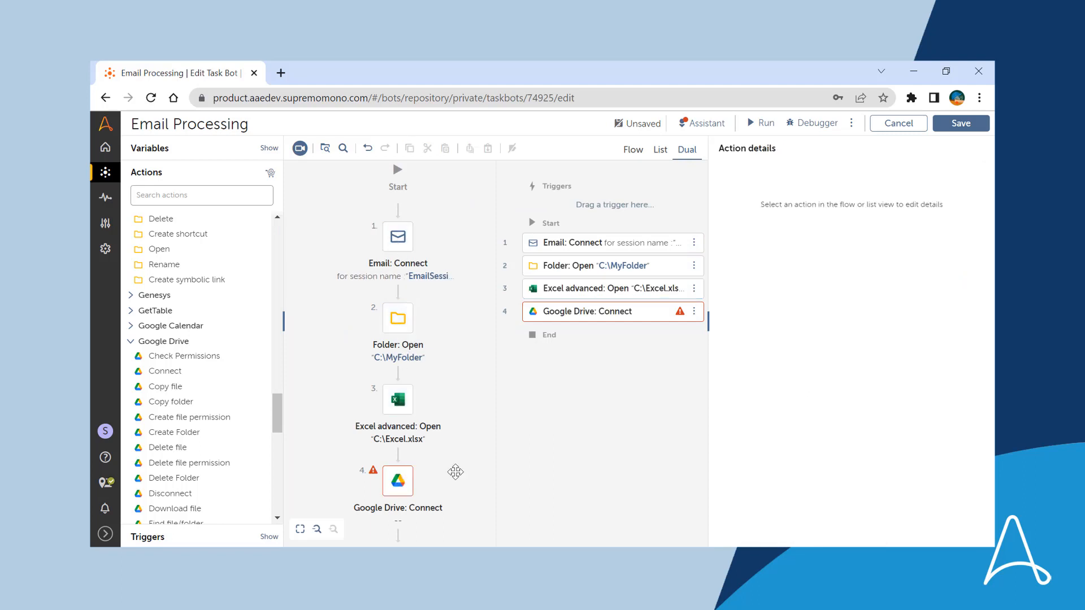
Scroll the Actions palette down to the Email package's Reply action.
scroll("down", 3)
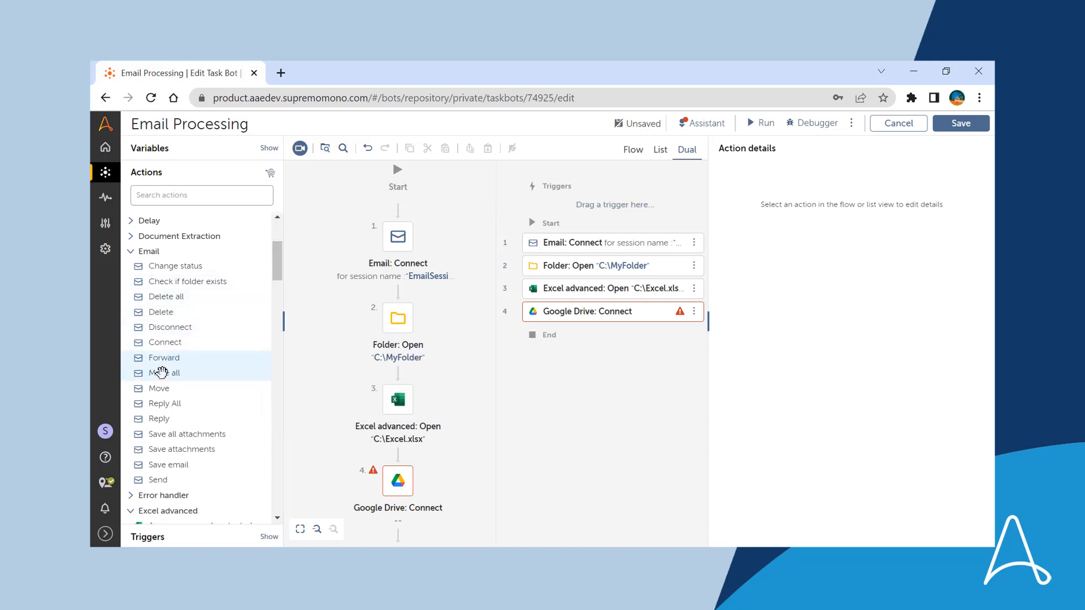
mouse_move(165, 373)
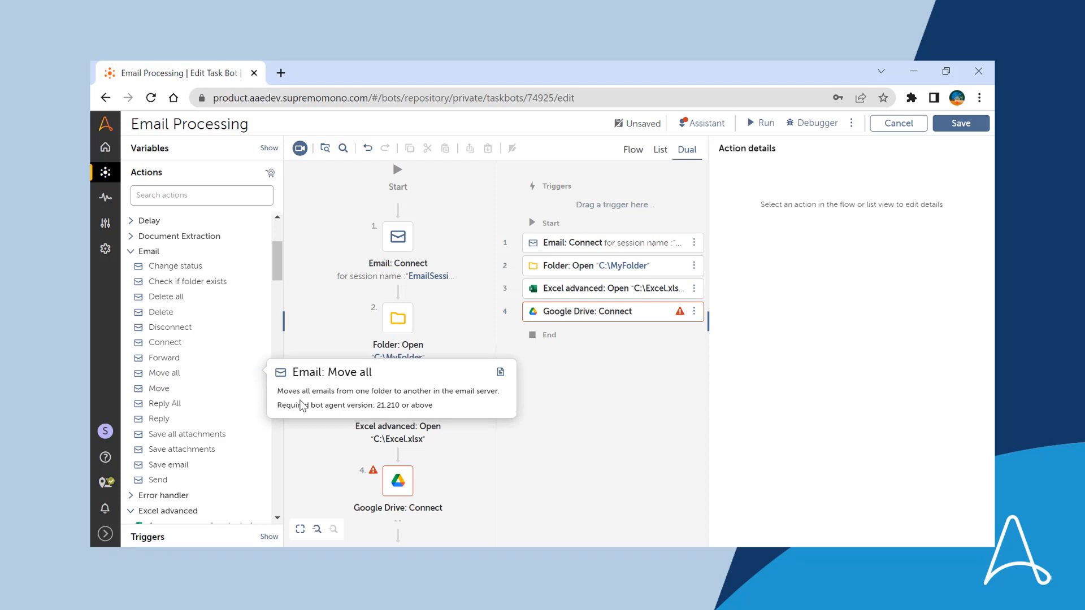
mouse_move(164, 418)
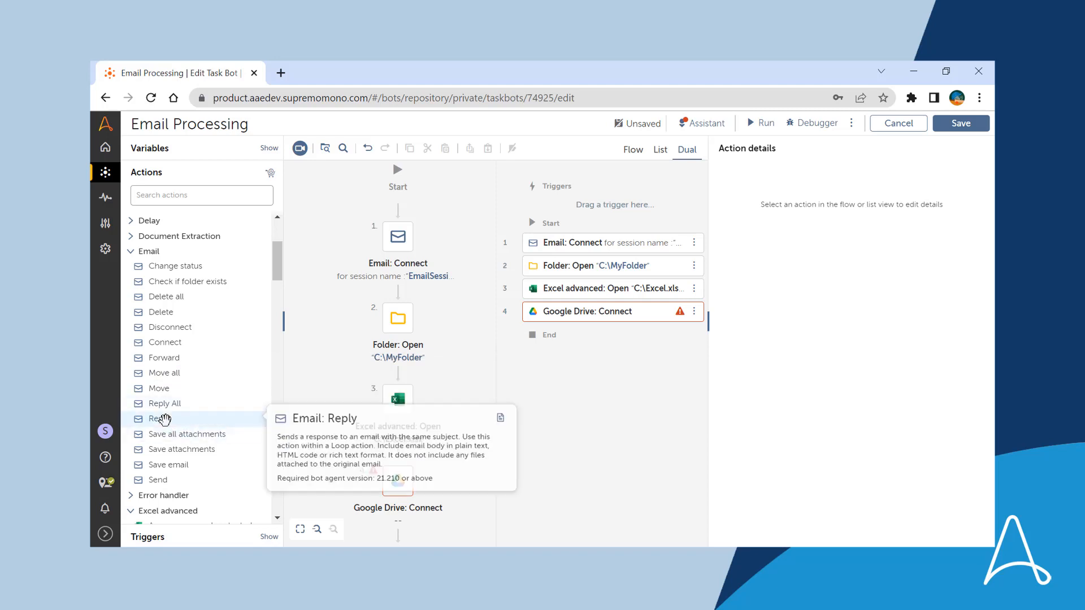
mouse_move(336, 419)
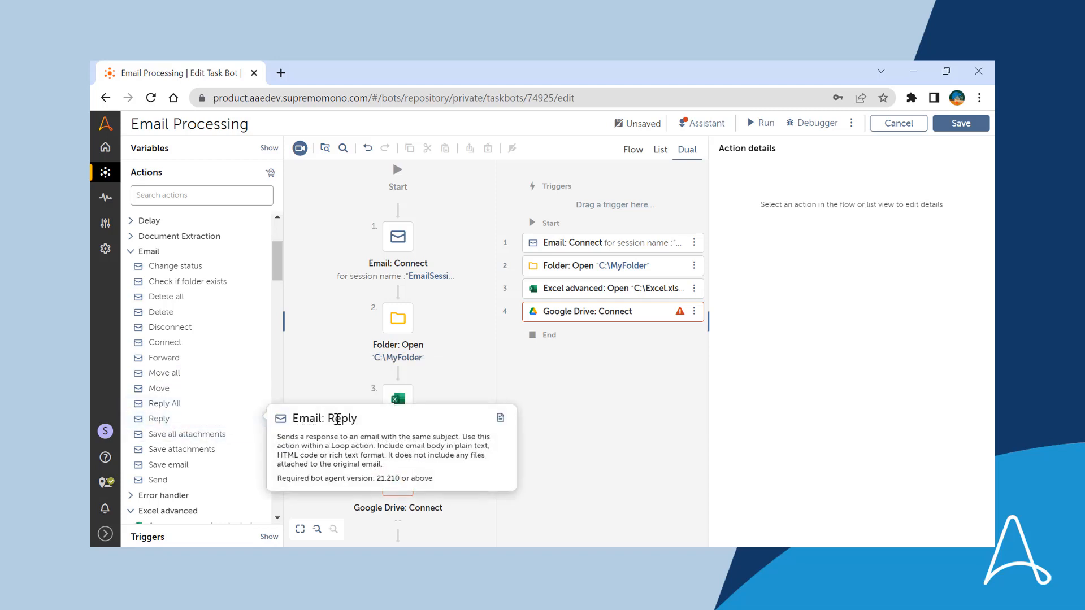
mouse_move(500, 418)
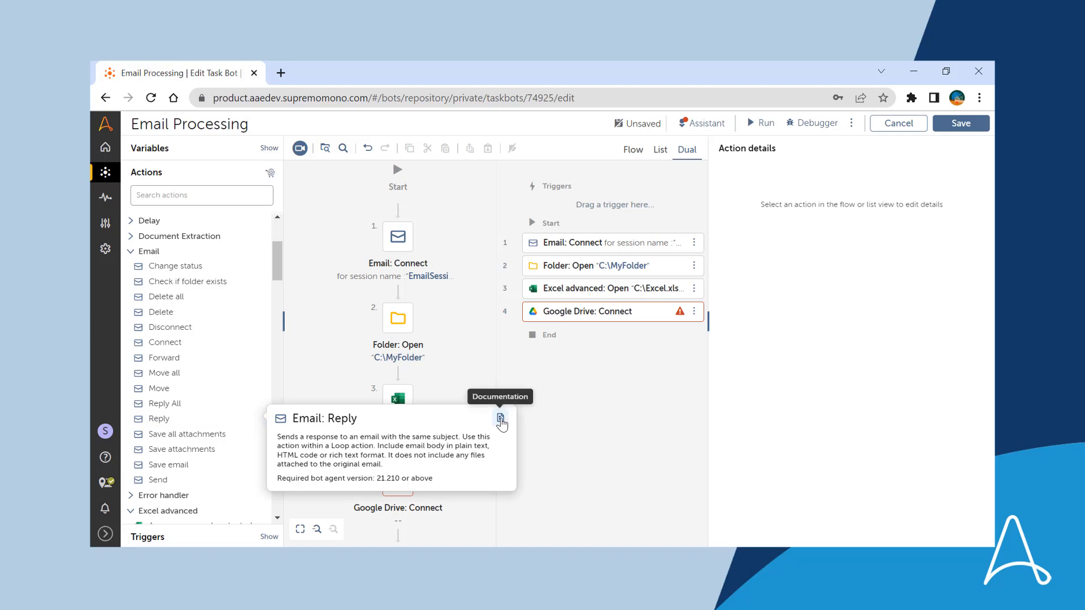
Open the 'Using Reply action' documentation from the Email: Reply tooltip.
left_click(501, 418)
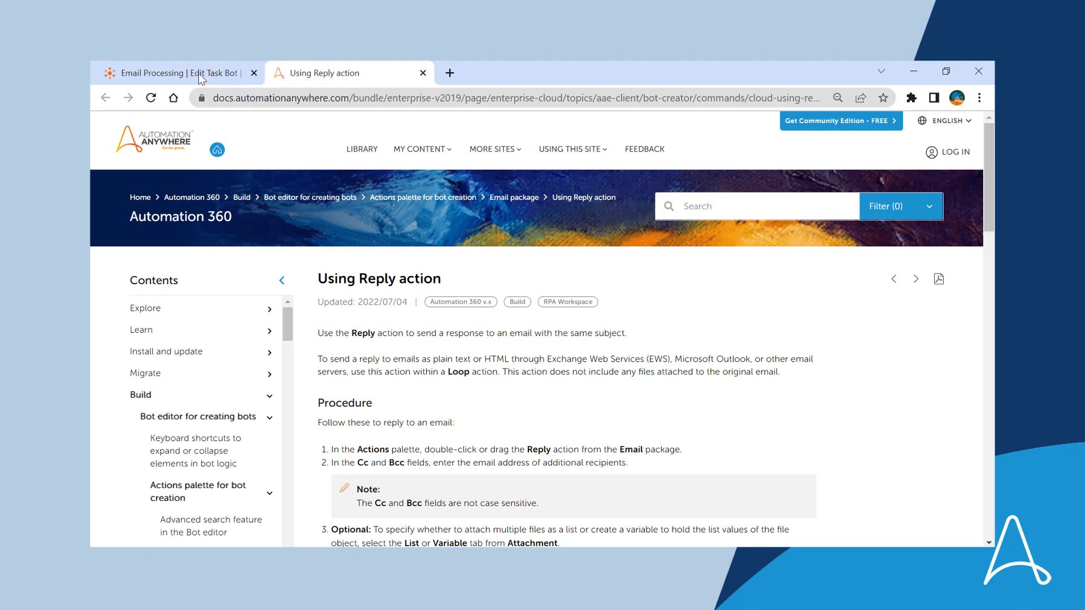
Return to the bot editor and open the Save email action's documentation.
left_click(181, 73)
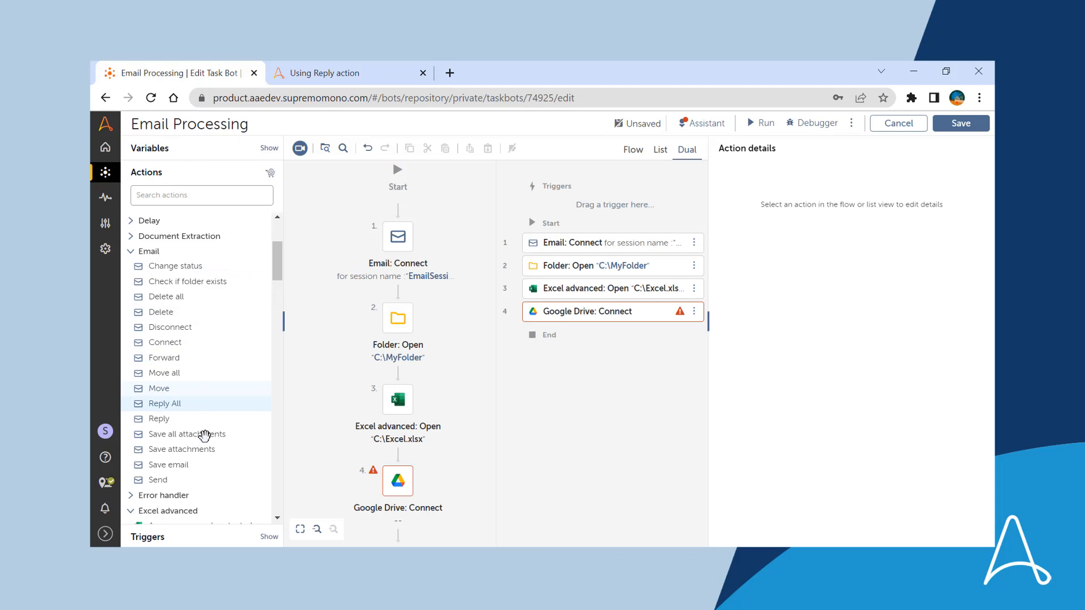
mouse_move(164, 464)
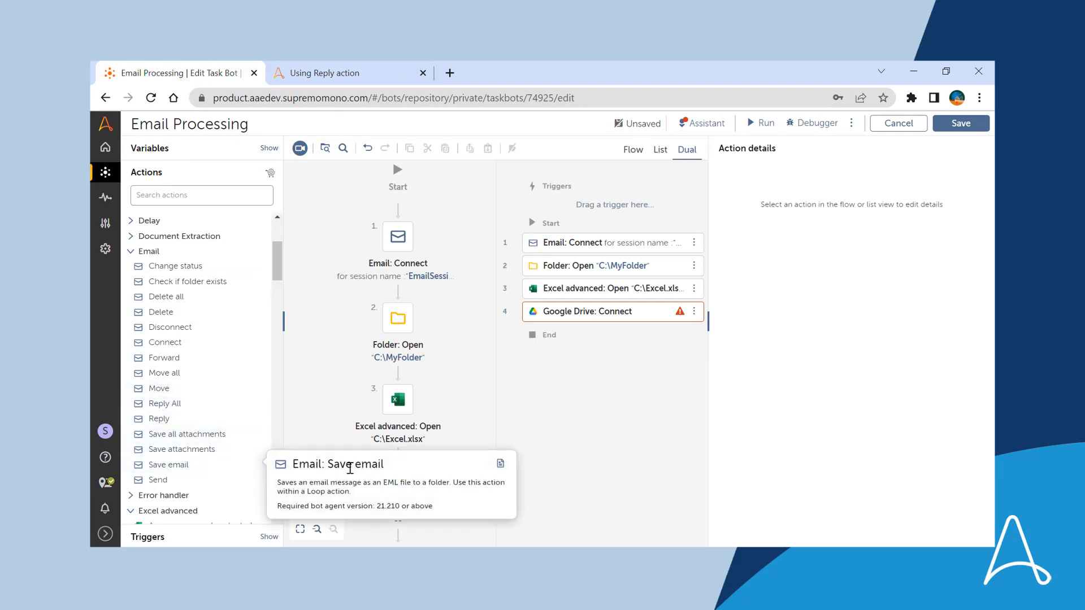
mouse_move(391, 484)
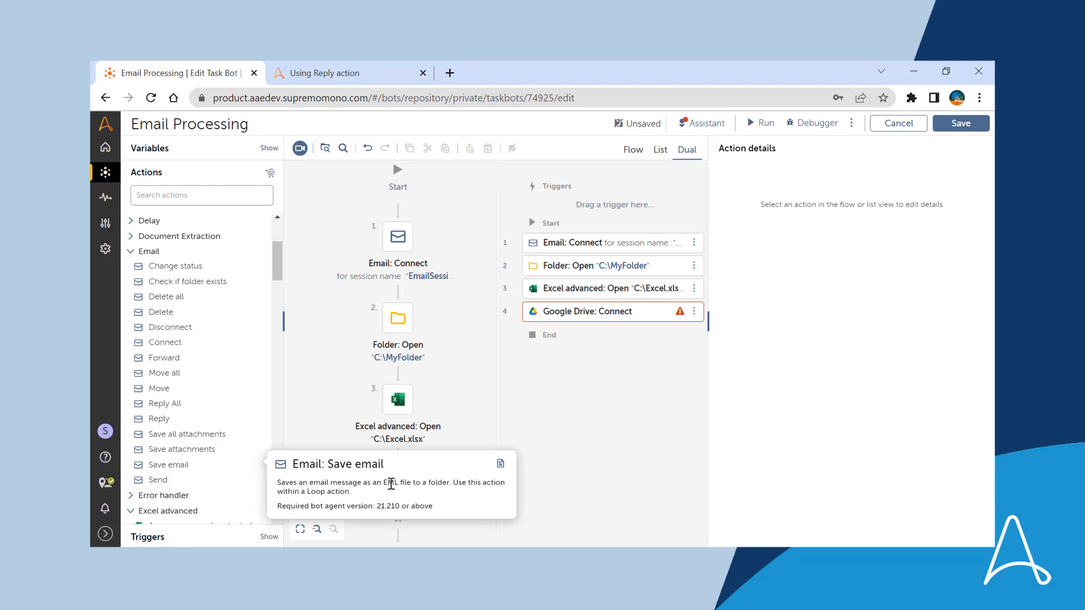
left_click(500, 464)
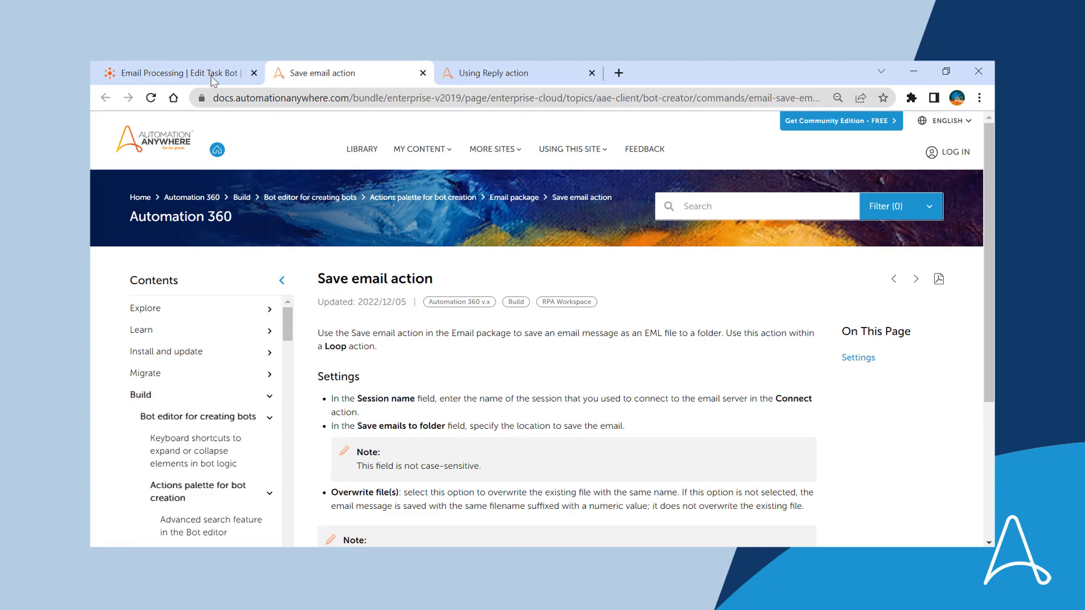
Return to the bot editor tab to reach the A.27 - Old AISense UX bot.
left_click(176, 73)
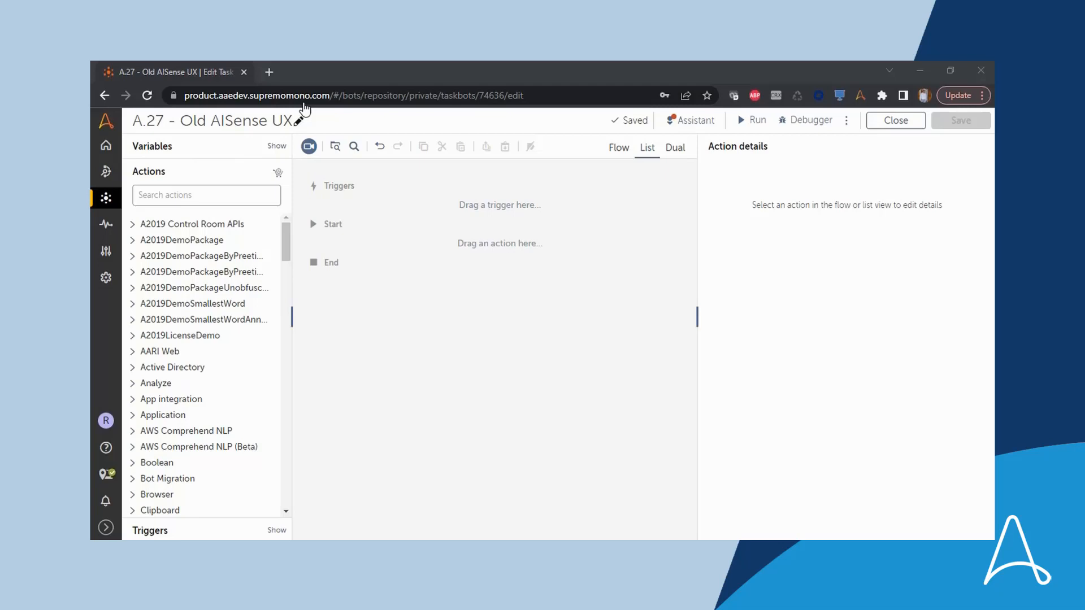
Record the 'Login | Salesforce - Google Chrome' window with the AISense Recorder.
left_click(756, 120)
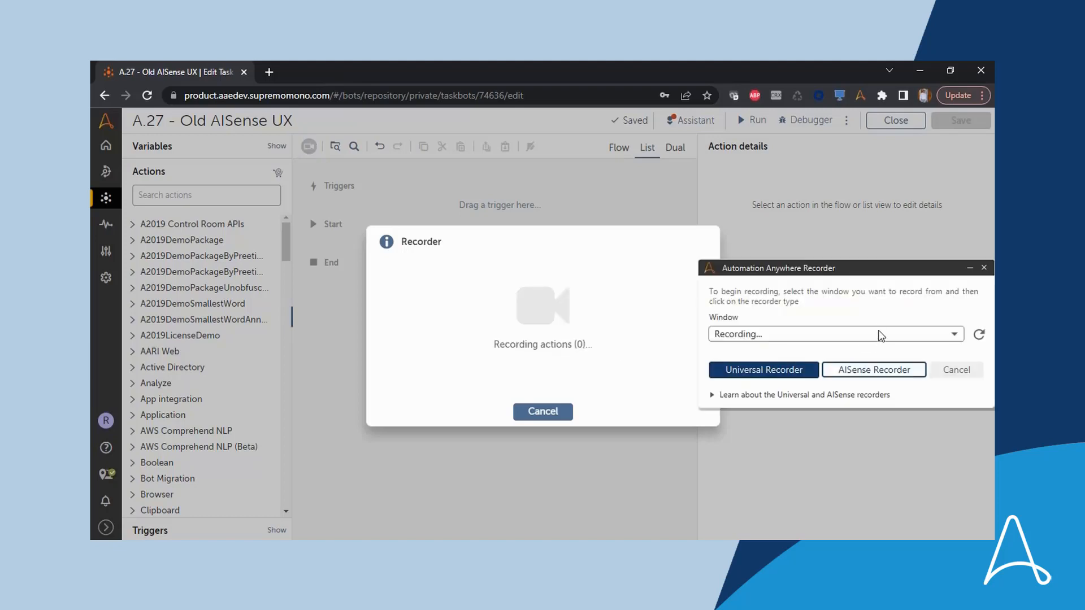
left_click(954, 334)
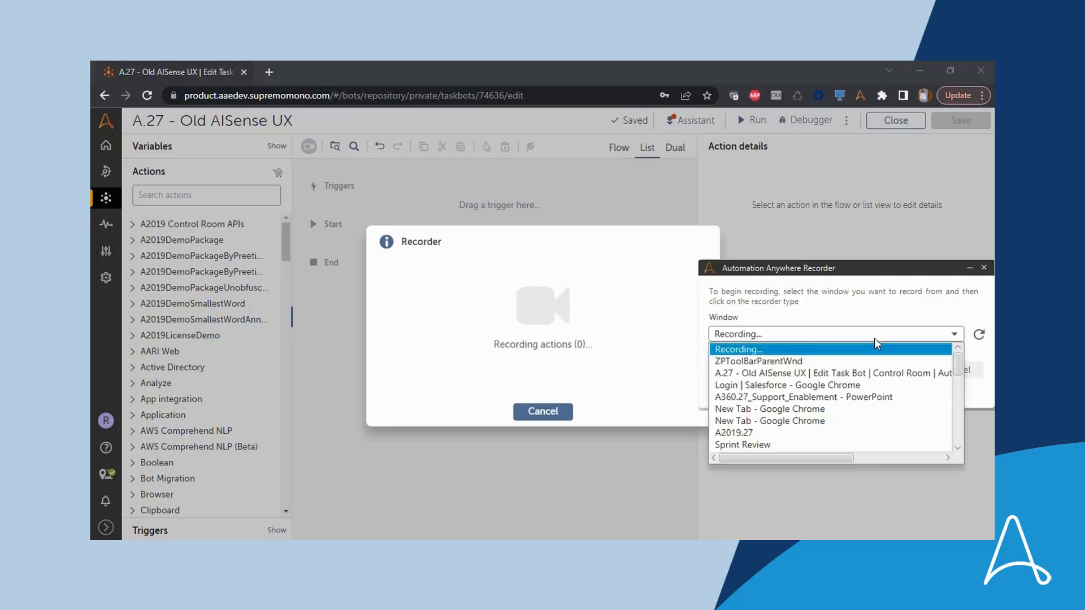
left_click(786, 385)
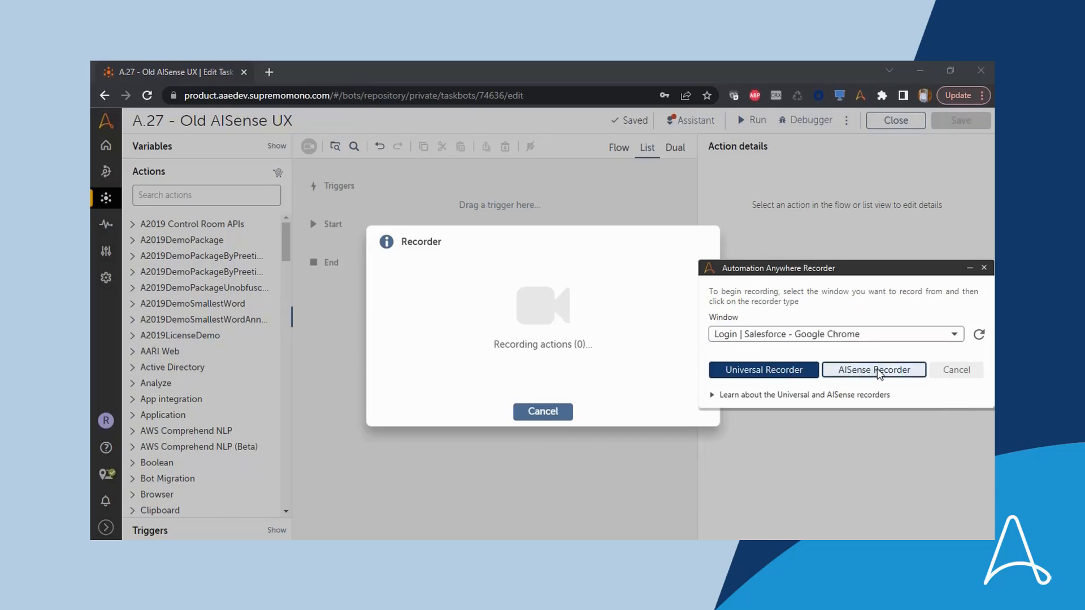
left_click(874, 369)
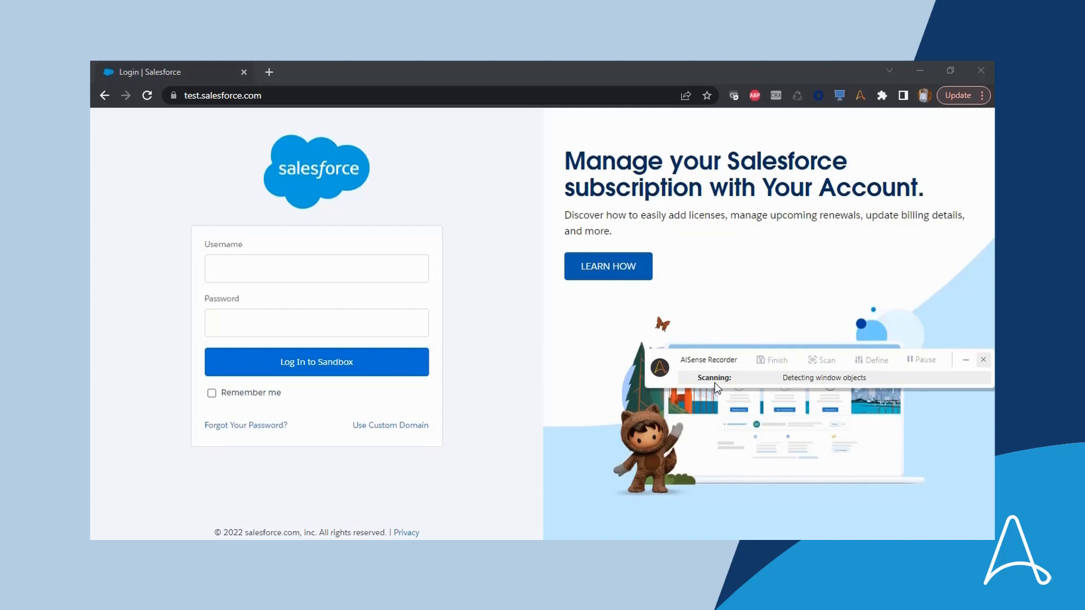
mouse_move(726, 382)
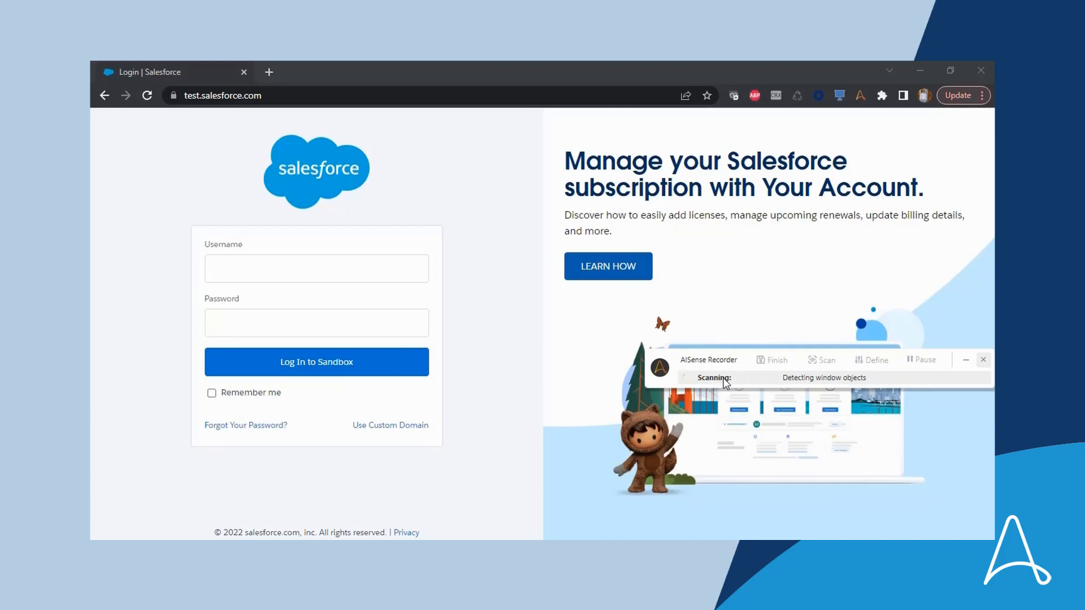
mouse_move(701, 389)
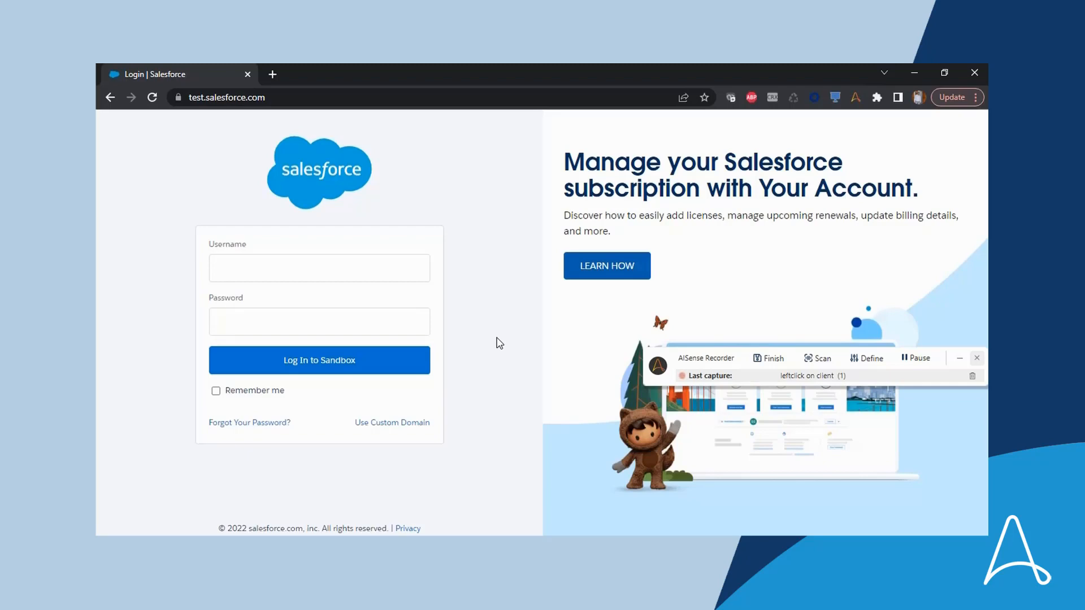
mouse_move(502, 343)
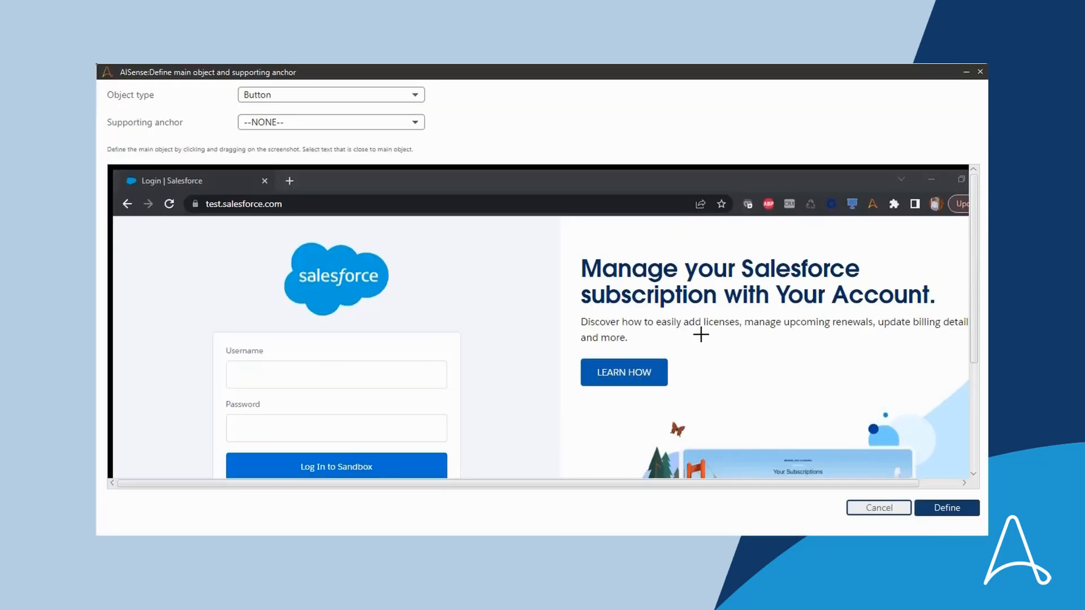
mouse_move(497, 69)
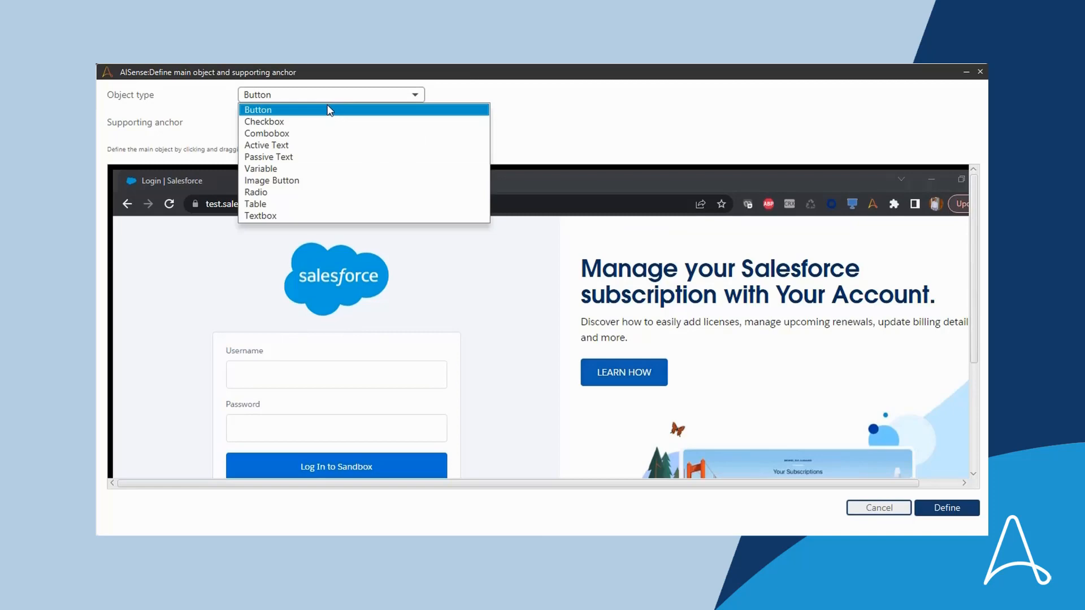
Choose an object type in the legacy AISense Define dialog.
left_click(260, 215)
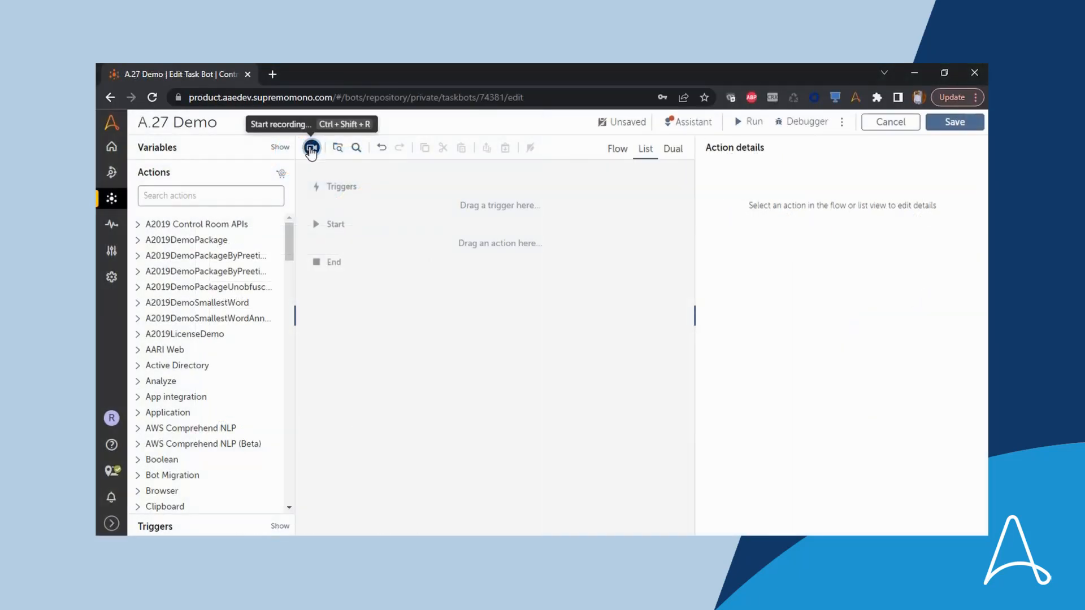
Start recording the A.27 Demo bot on the Salesforce window using AISense Recorder.
left_click(311, 148)
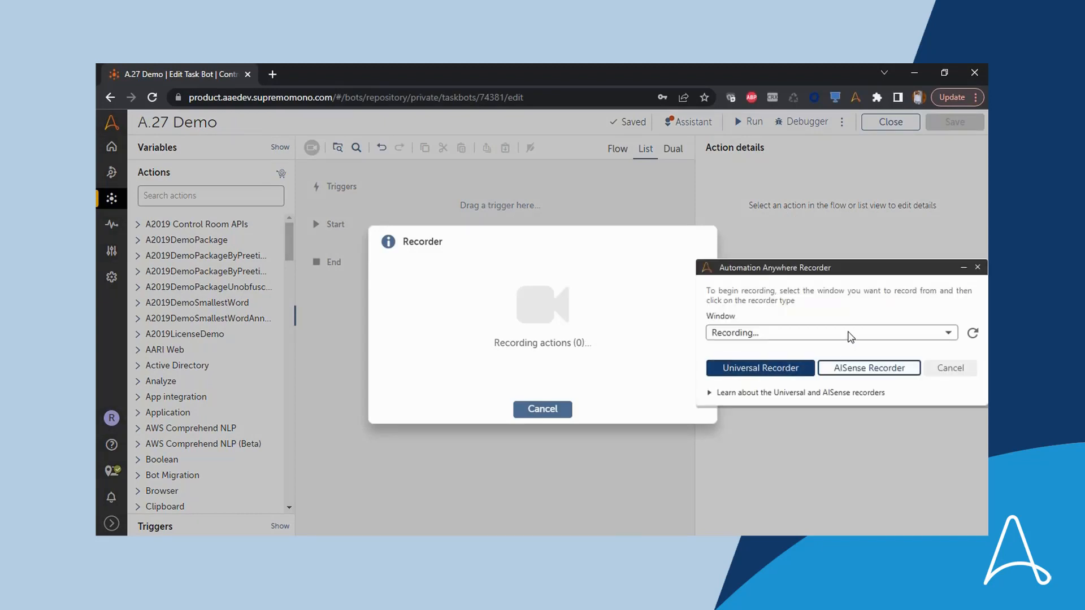
left_click(948, 333)
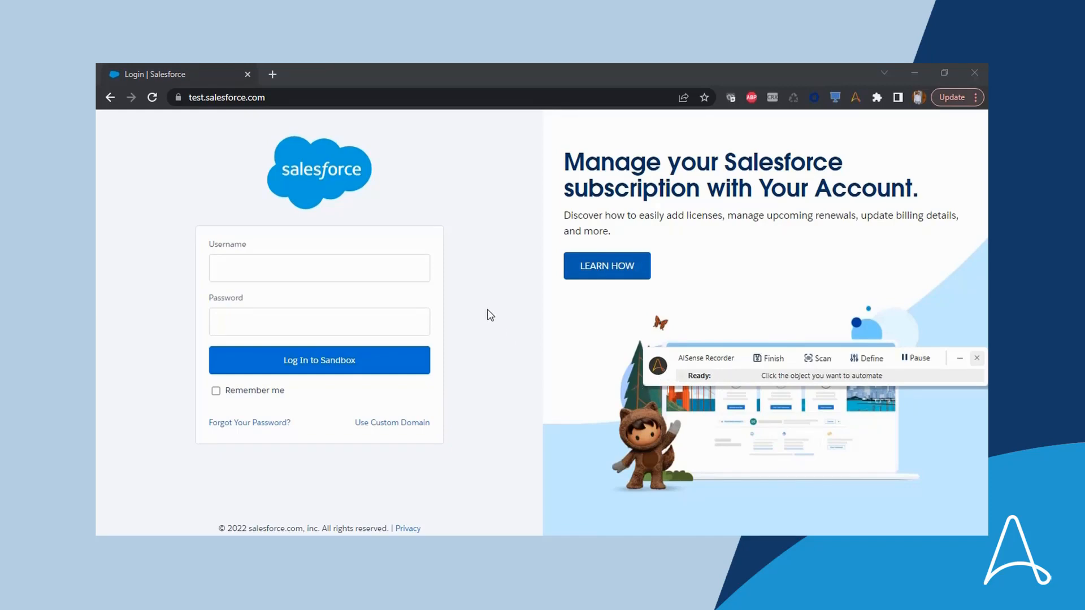
left_click(488, 315)
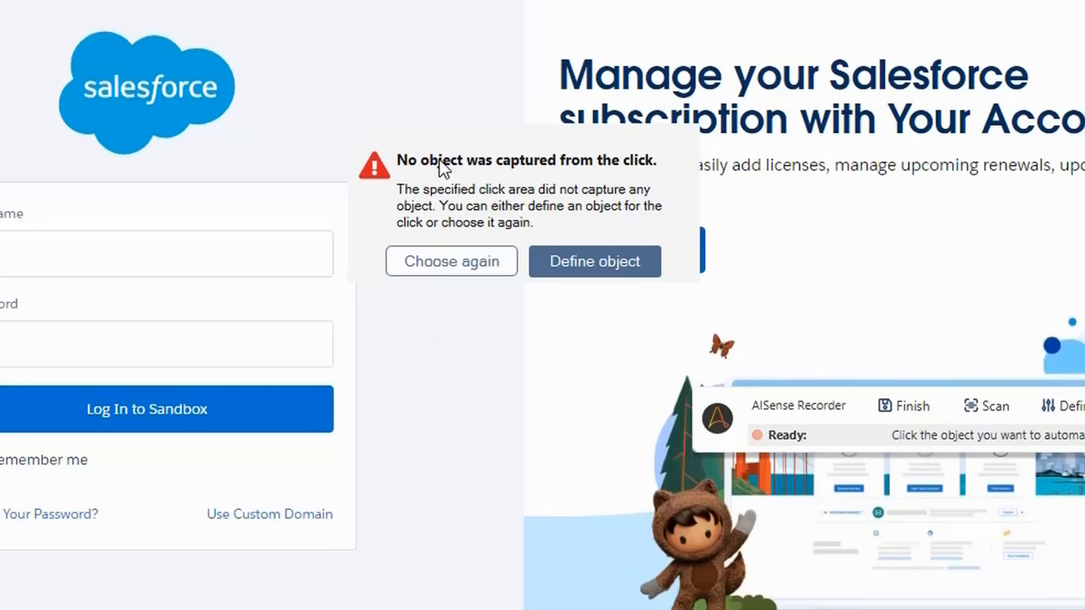
mouse_move(429, 226)
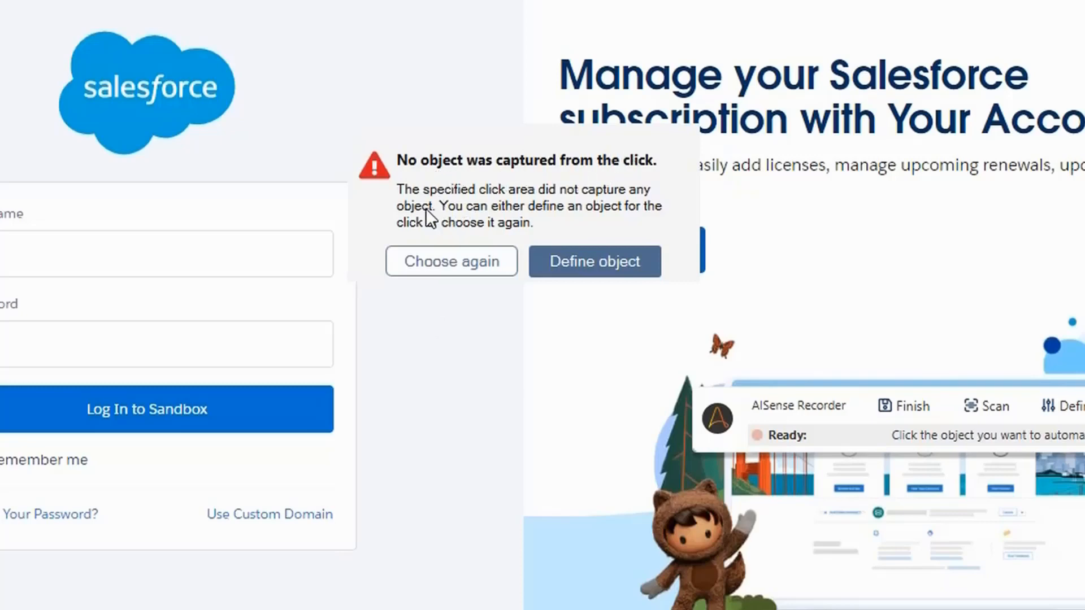
mouse_move(547, 233)
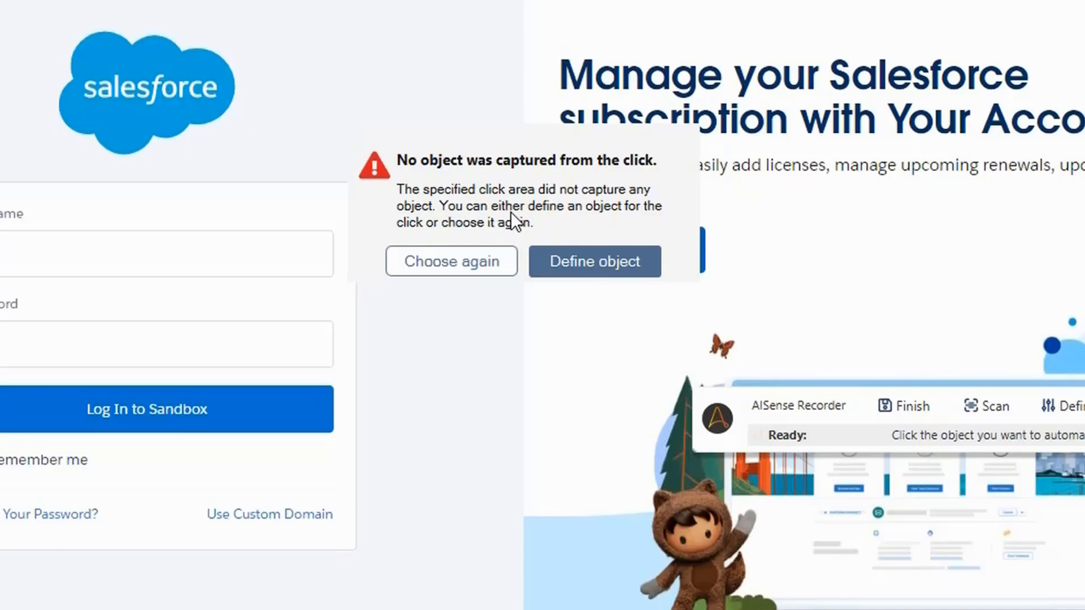
left_click(451, 262)
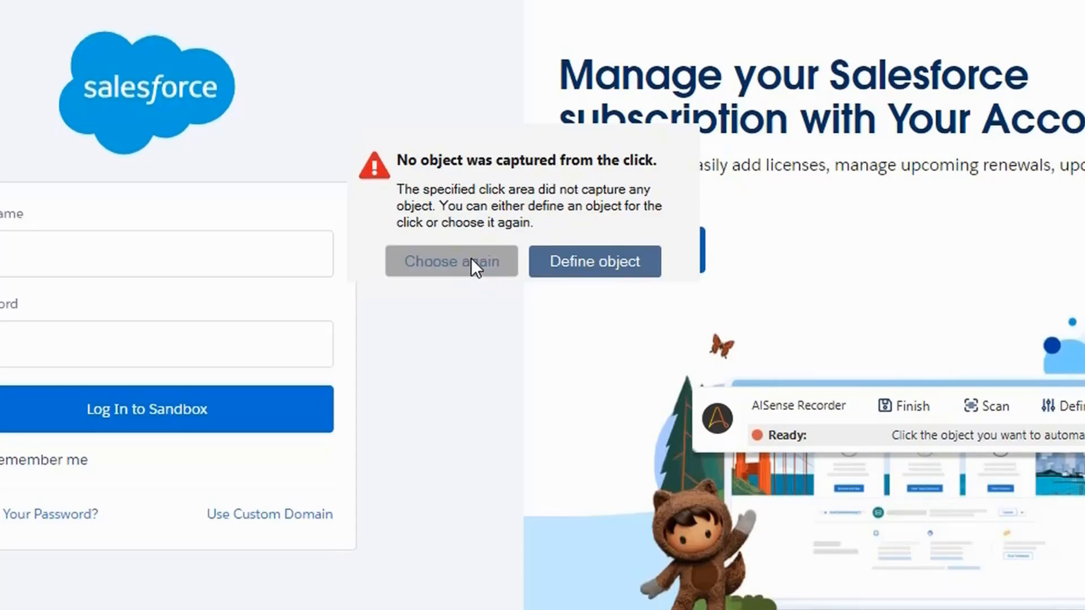
left_click(451, 261)
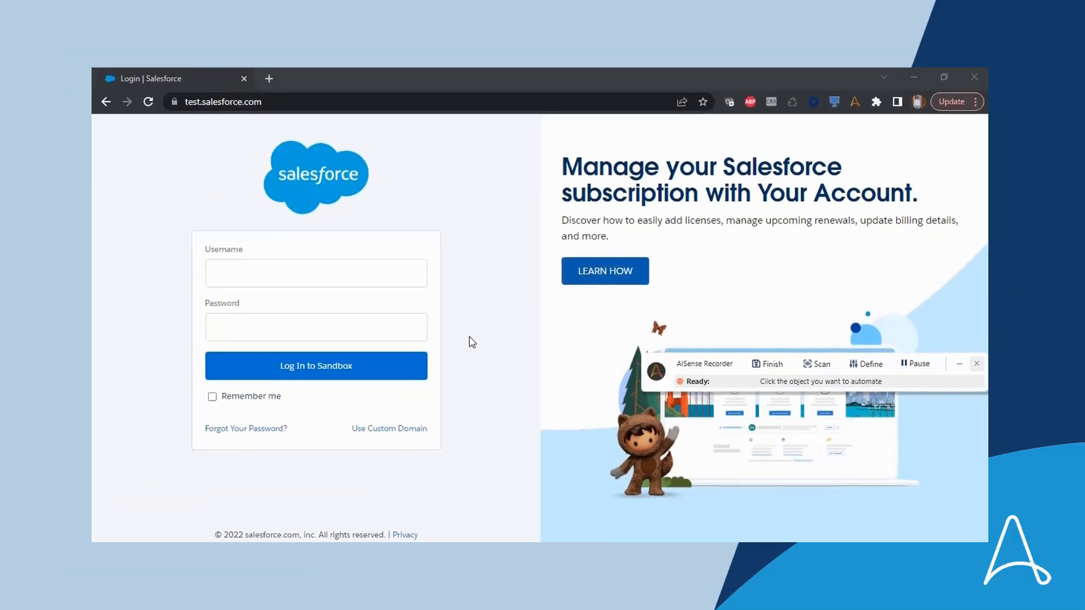
mouse_move(465, 350)
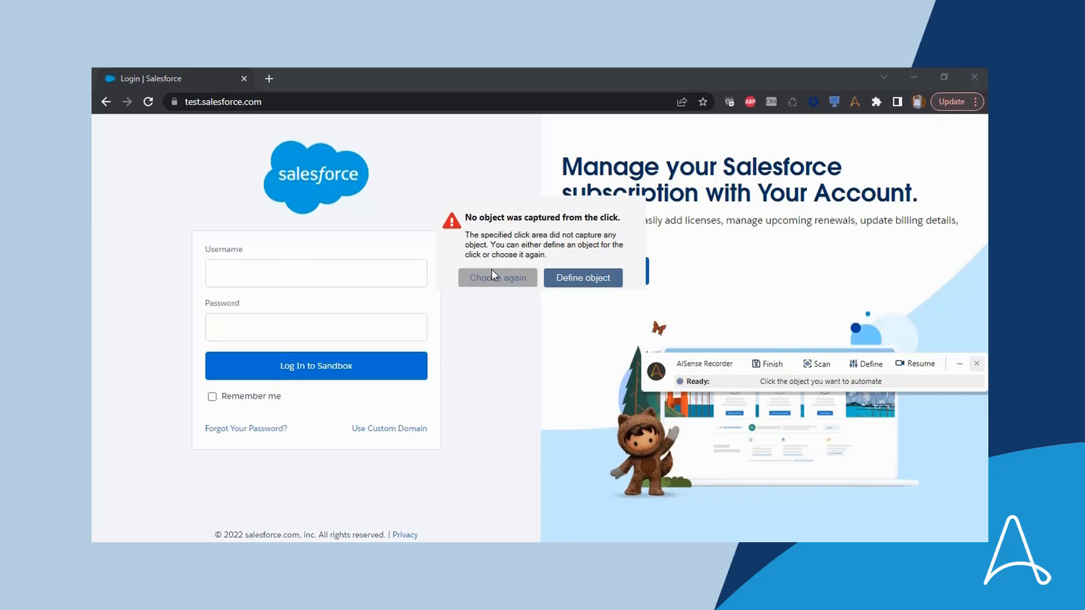
left_click(582, 277)
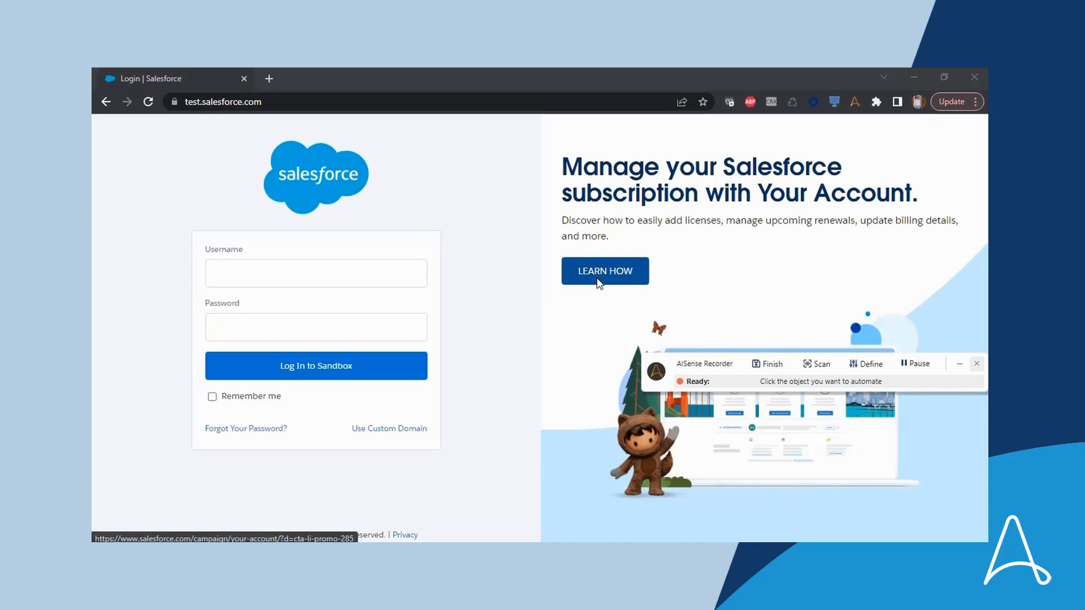
left_click(865, 364)
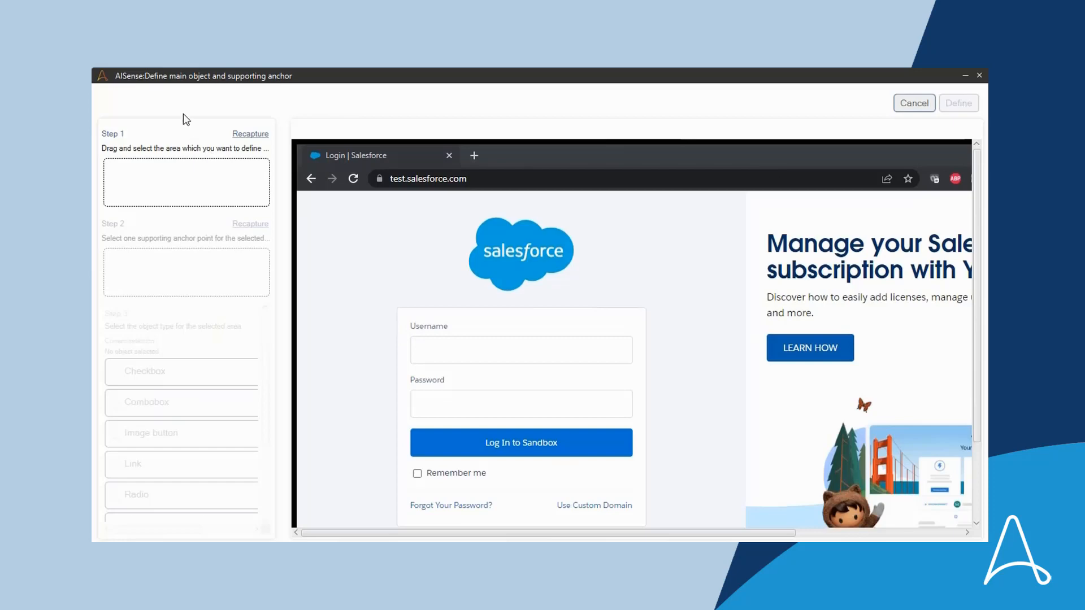
mouse_move(667, 252)
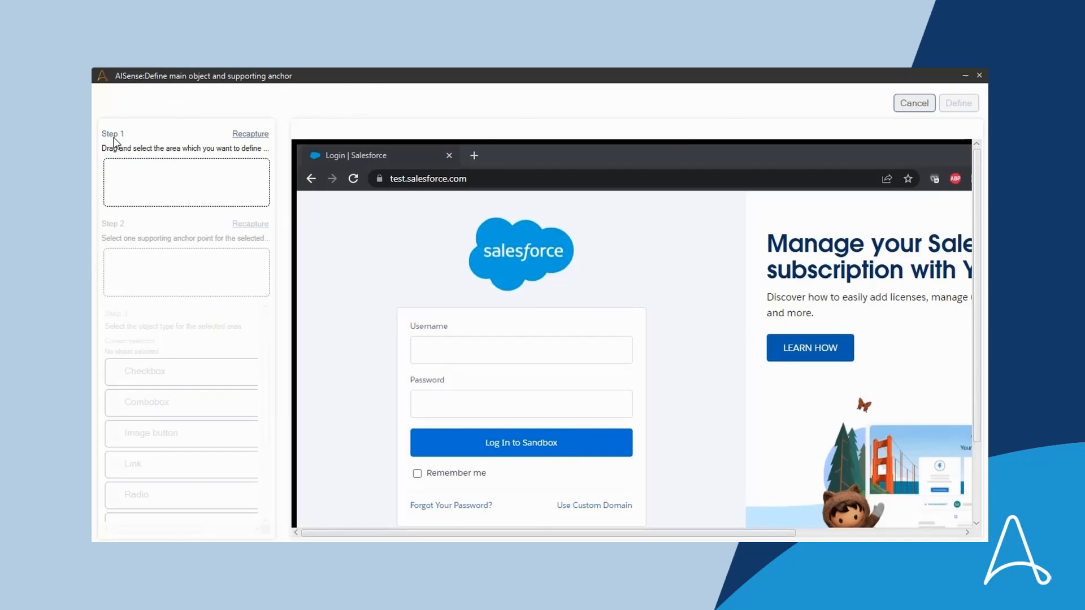
mouse_move(115, 314)
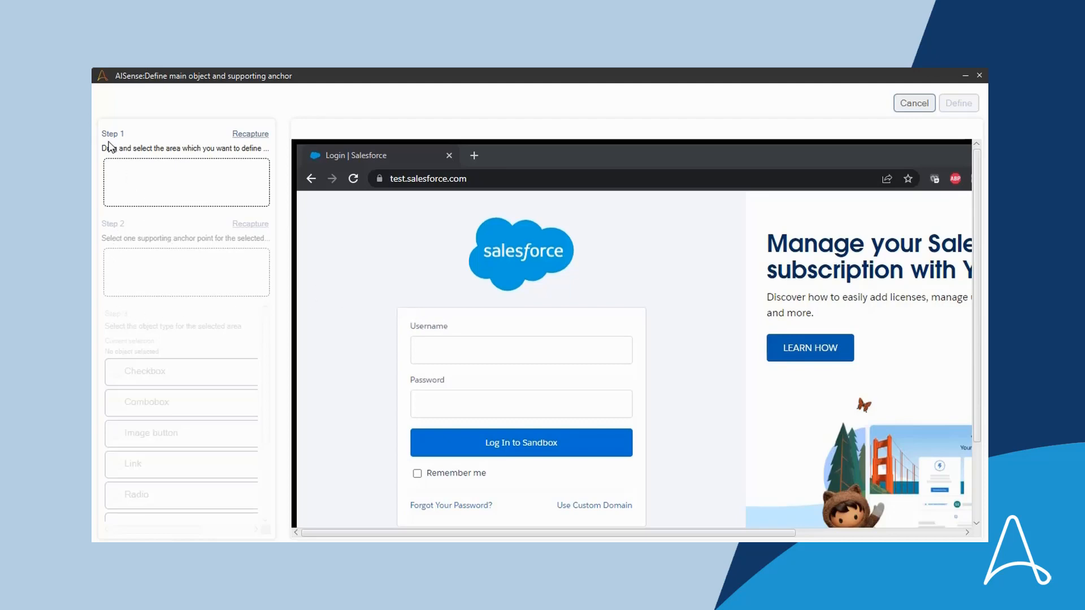
mouse_move(434, 357)
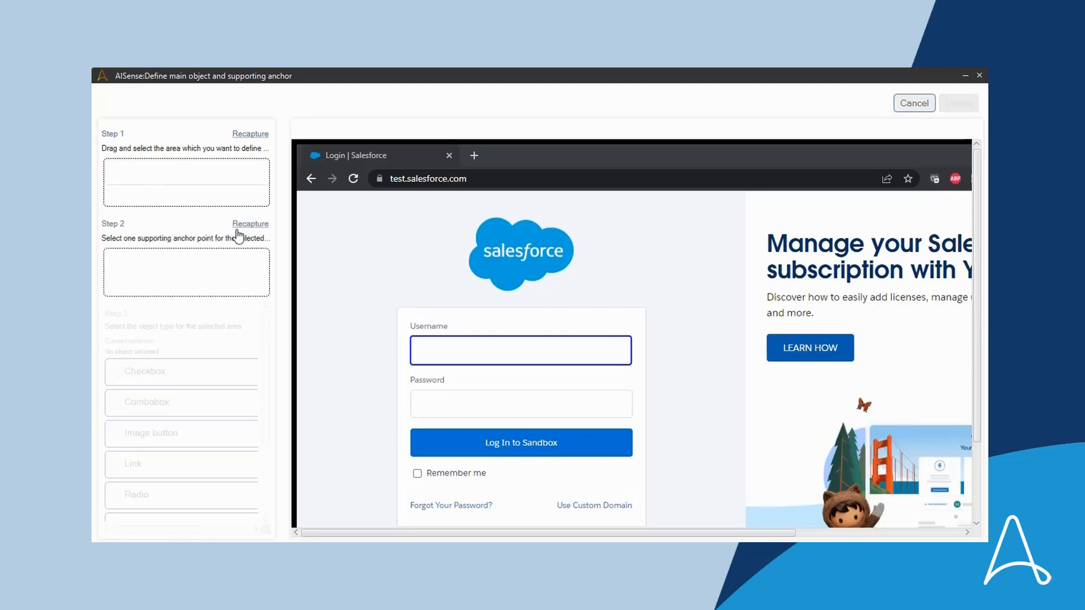
mouse_move(408, 347)
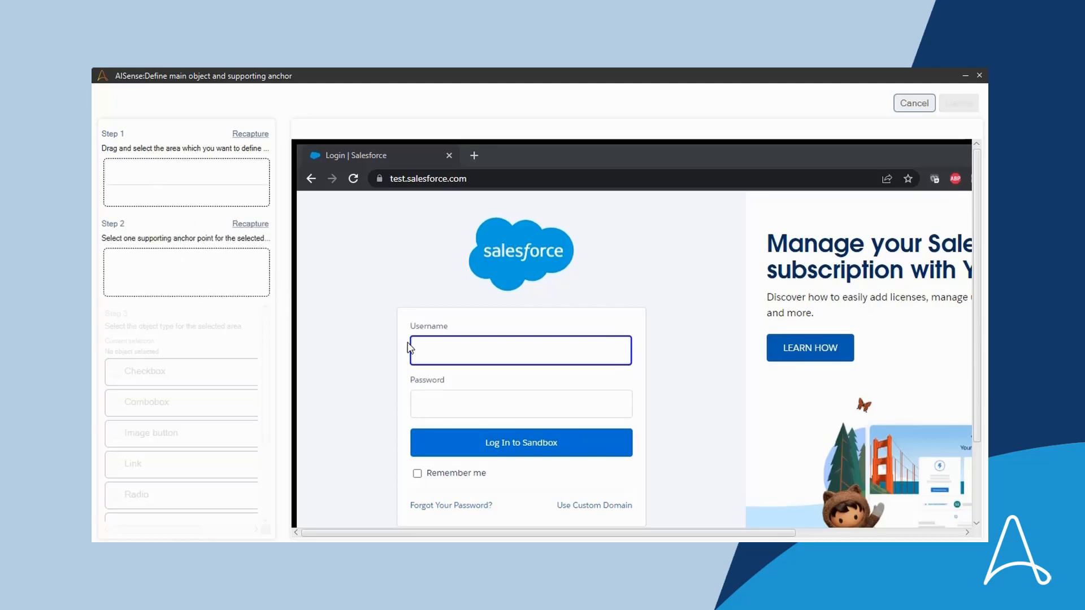
mouse_move(408, 324)
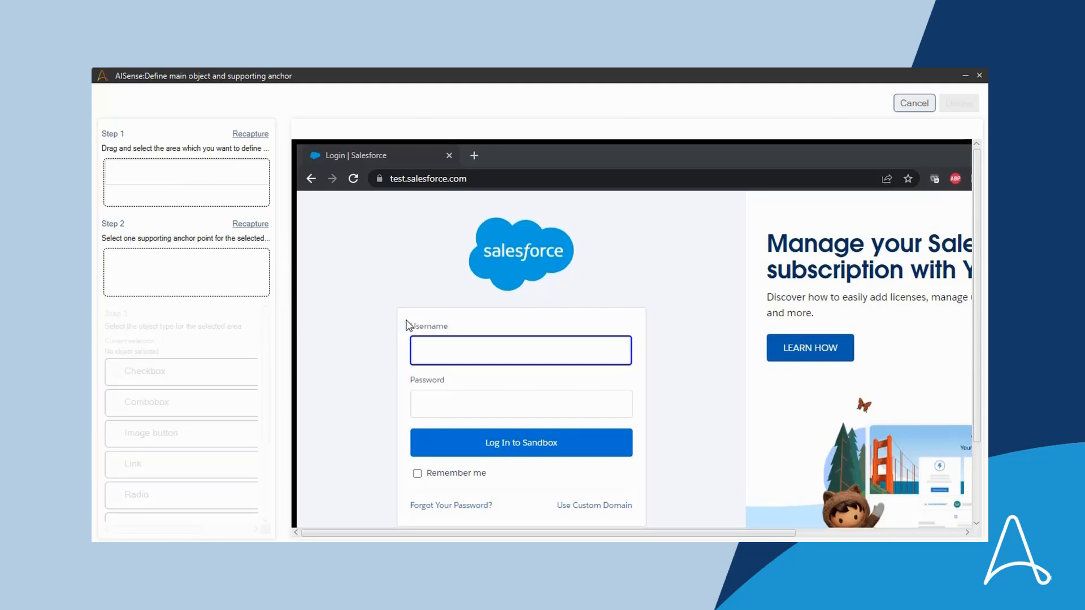
Anchor the object to the Username label and choose Textbox as its object type.
left_click(429, 326)
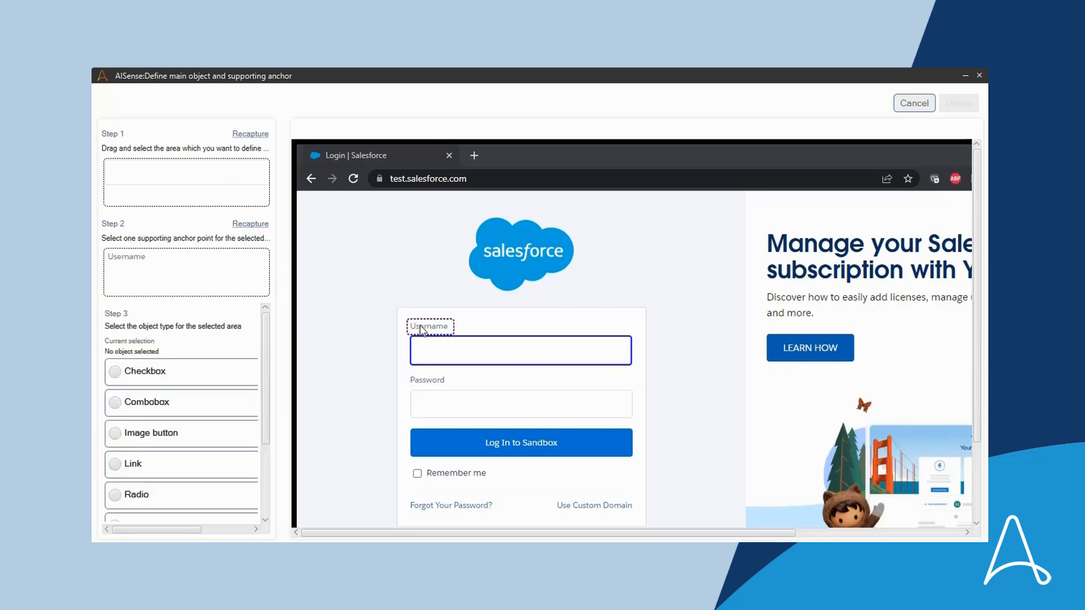
mouse_move(231, 418)
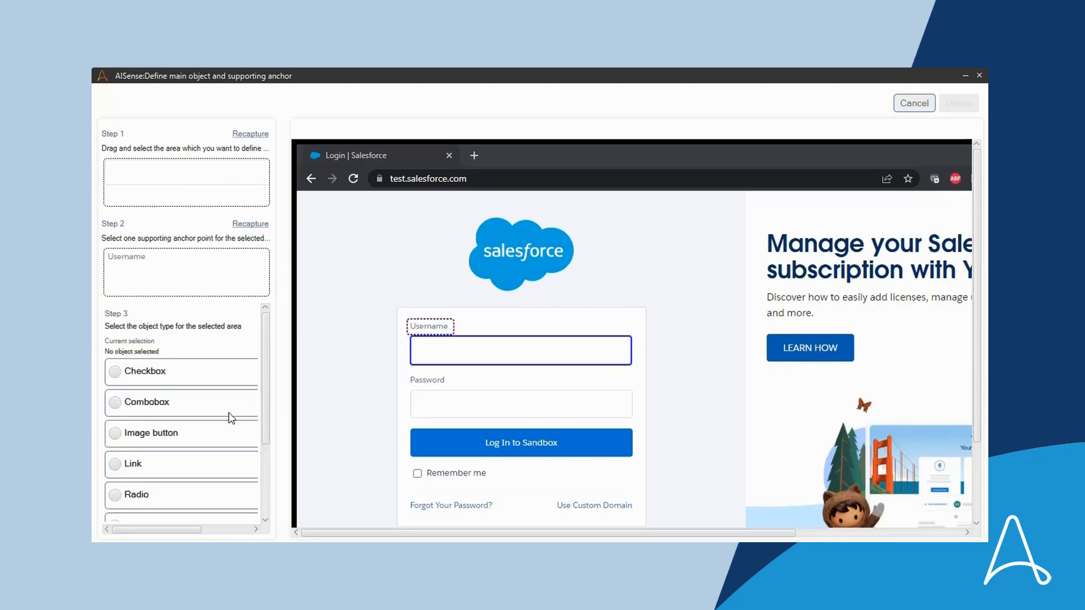
scroll("down", 3)
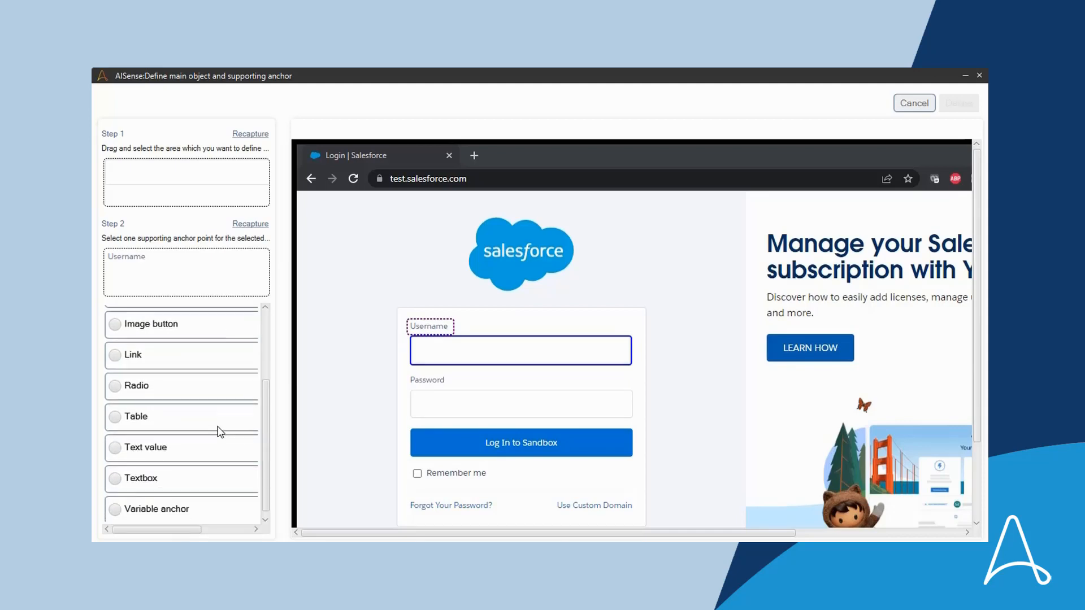
left_click(113, 479)
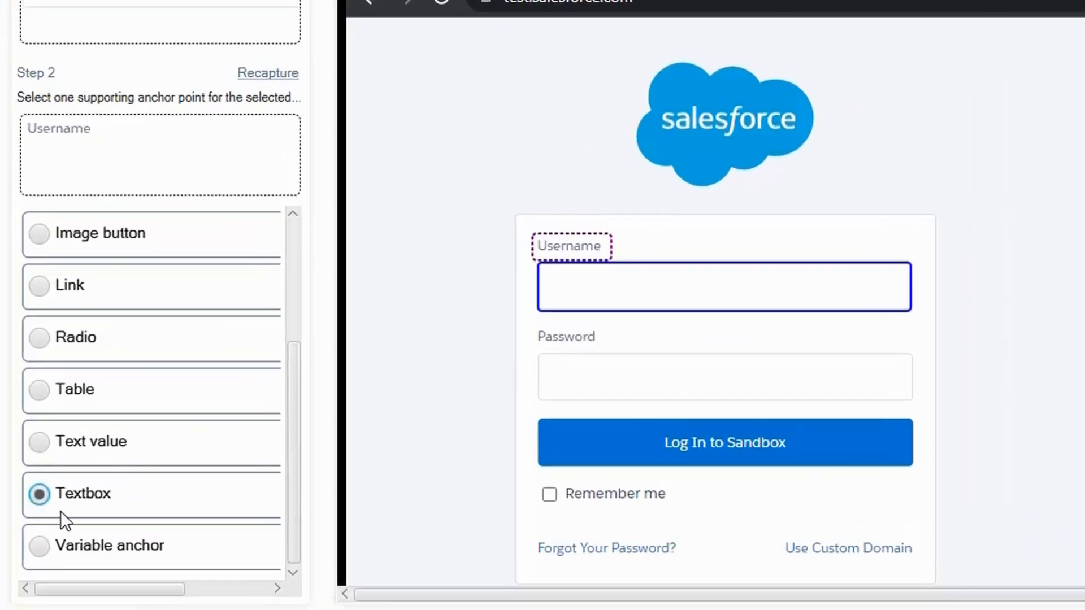
mouse_move(218, 523)
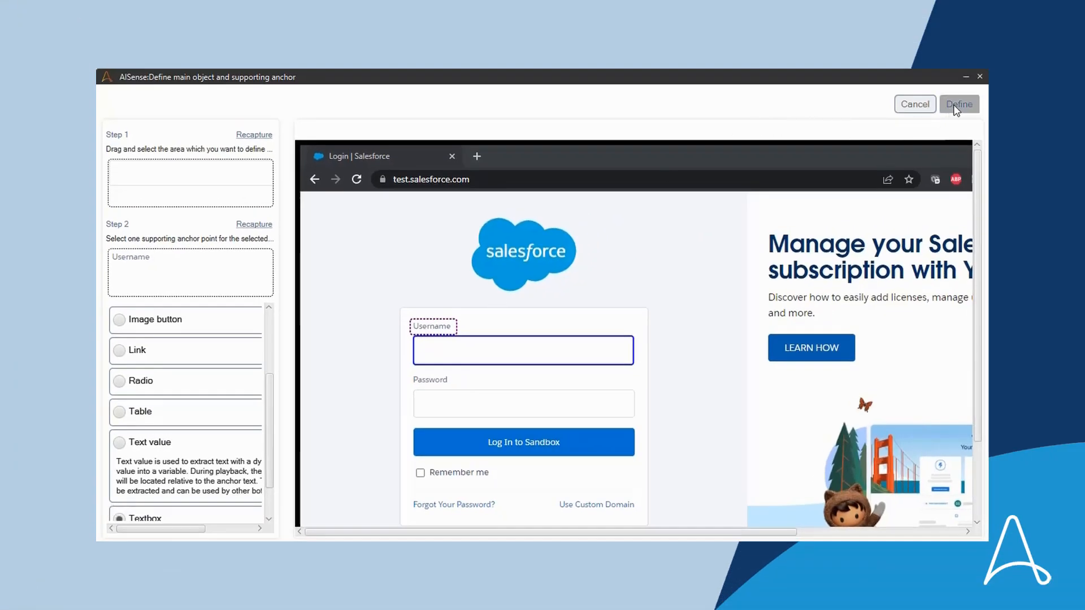
Define the Username textbox object, adding the Recorder: Capture set-text action to the bot.
left_click(959, 104)
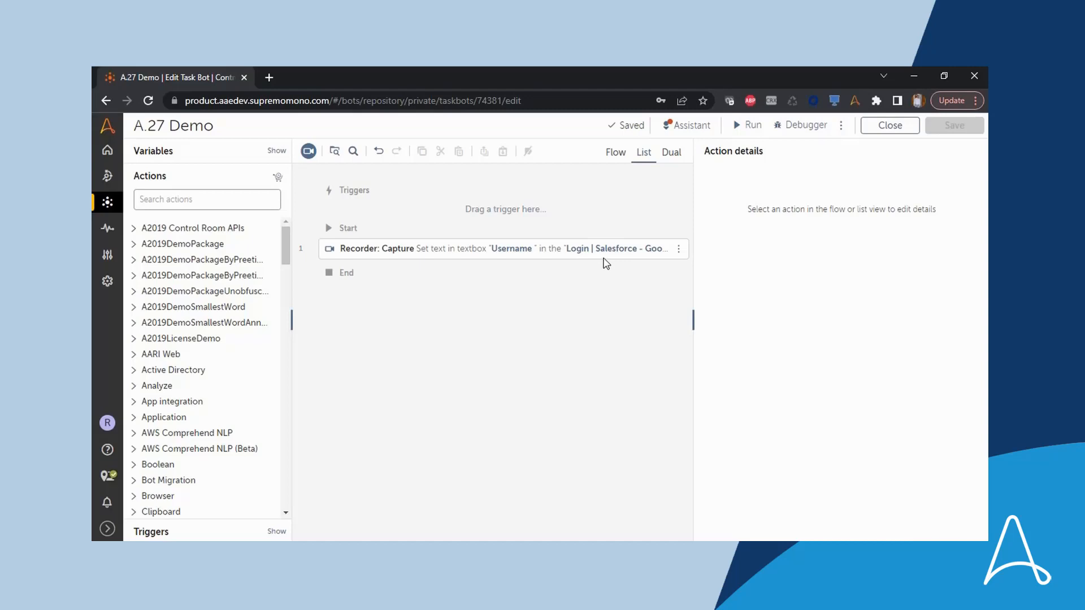
mouse_move(600, 259)
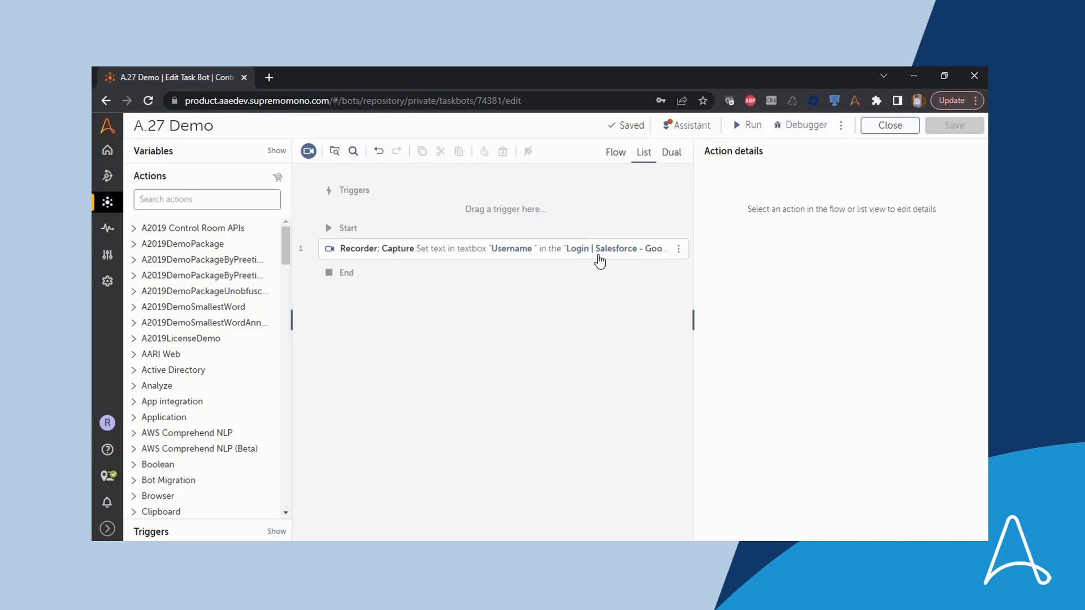